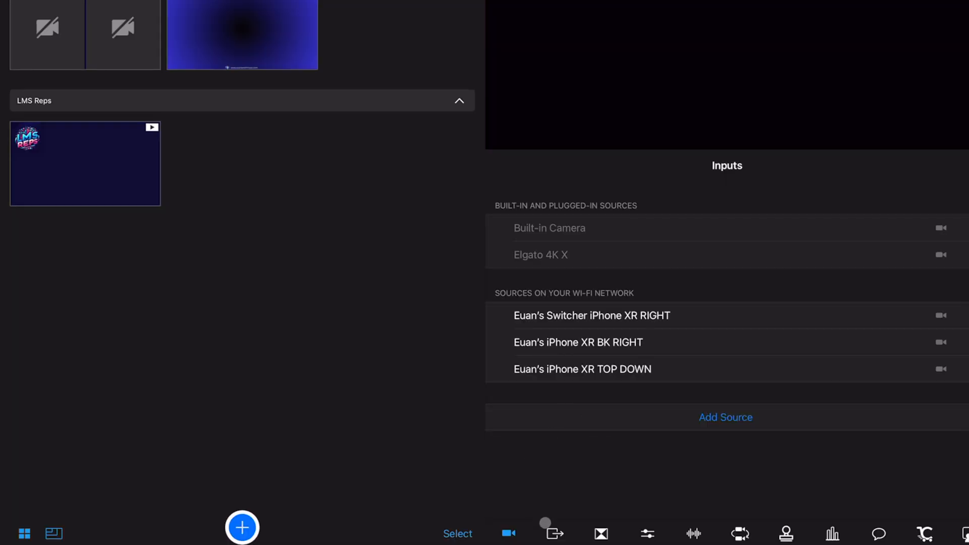
Step: Switch the Director Mode toggle off in Outputs, then return to the Inputs list
click(554, 533)
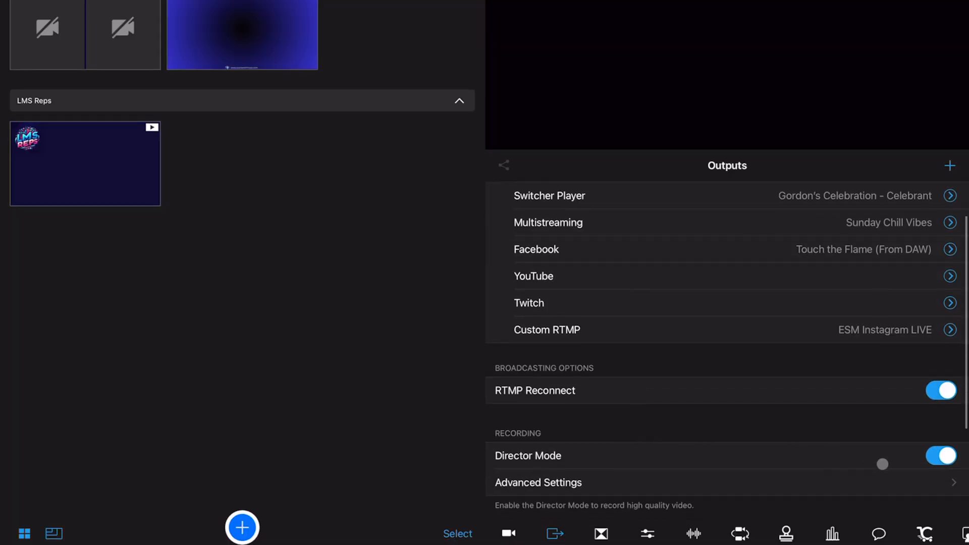
click(939, 455)
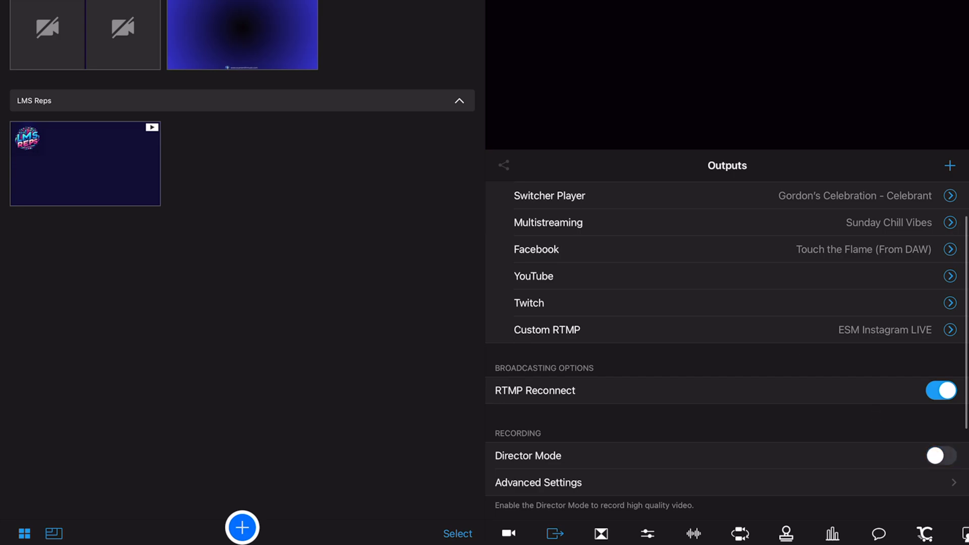
click(508, 533)
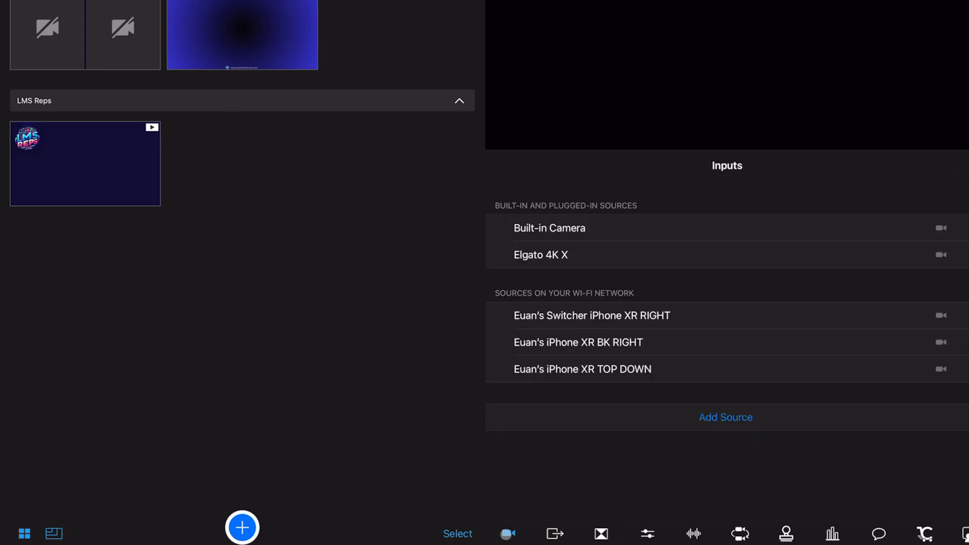
Step: Show the Outputs panel with Director Mode off and RTMP Reconnect on
click(549, 254)
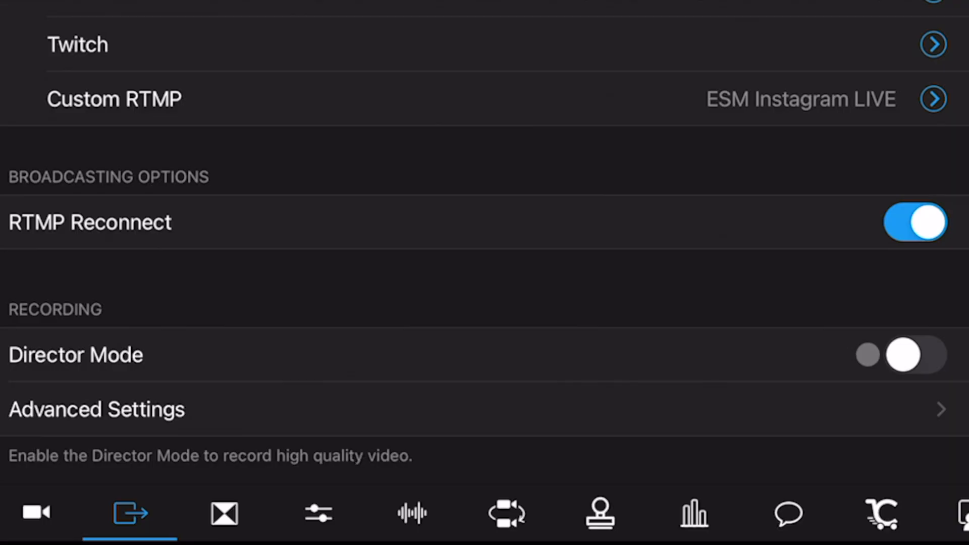
Step: Toggle Director Mode on and immediately back off under Recording
click(915, 354)
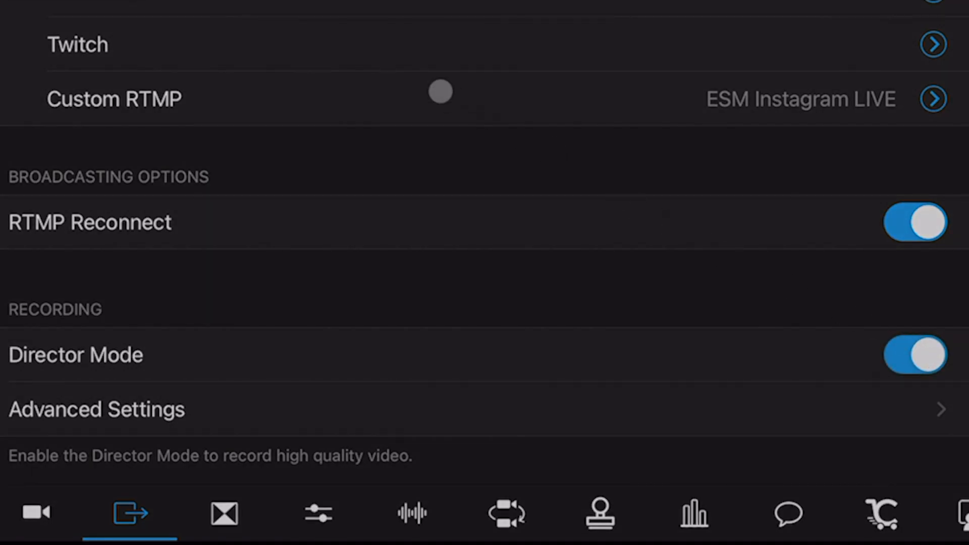
click(914, 355)
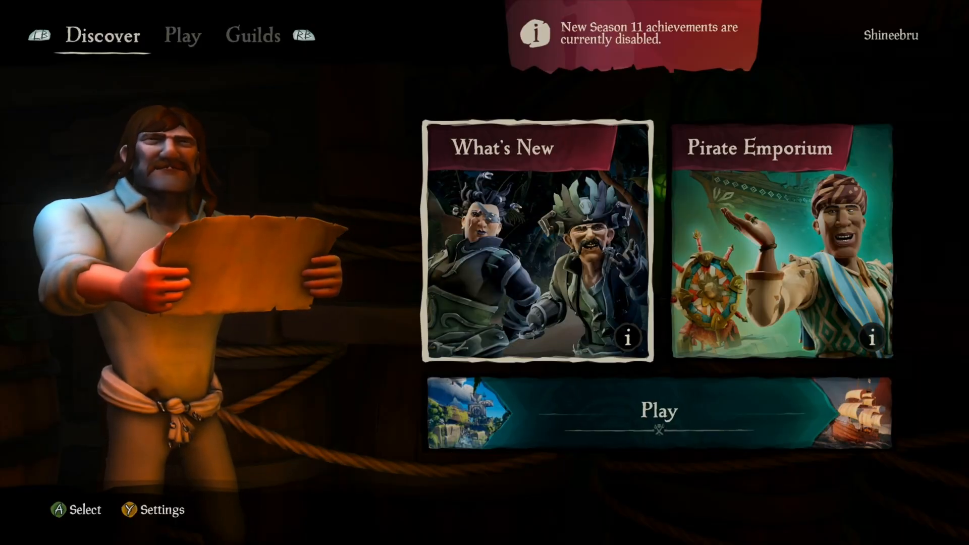
Step: Enter the What's New tile from Discover and page to the second trailer page
click(538, 238)
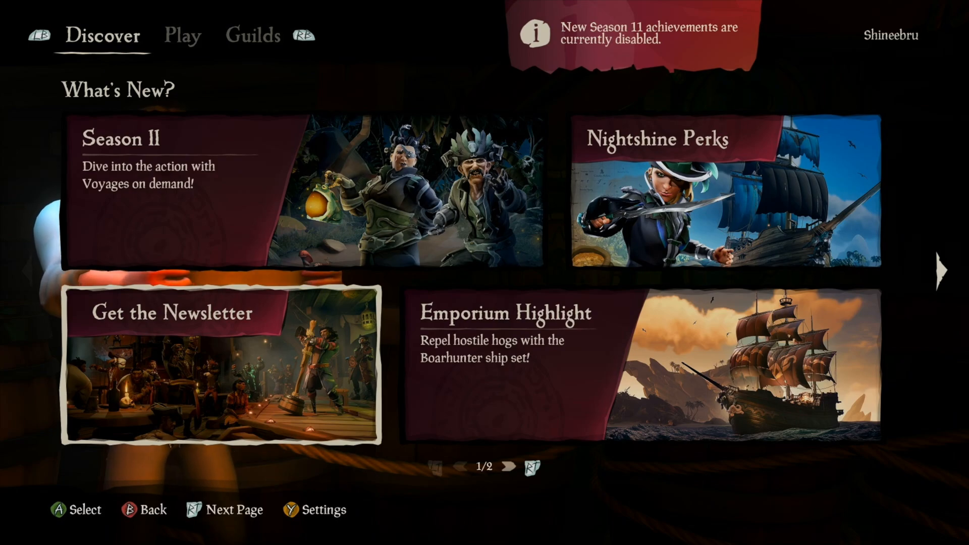
key(RT)
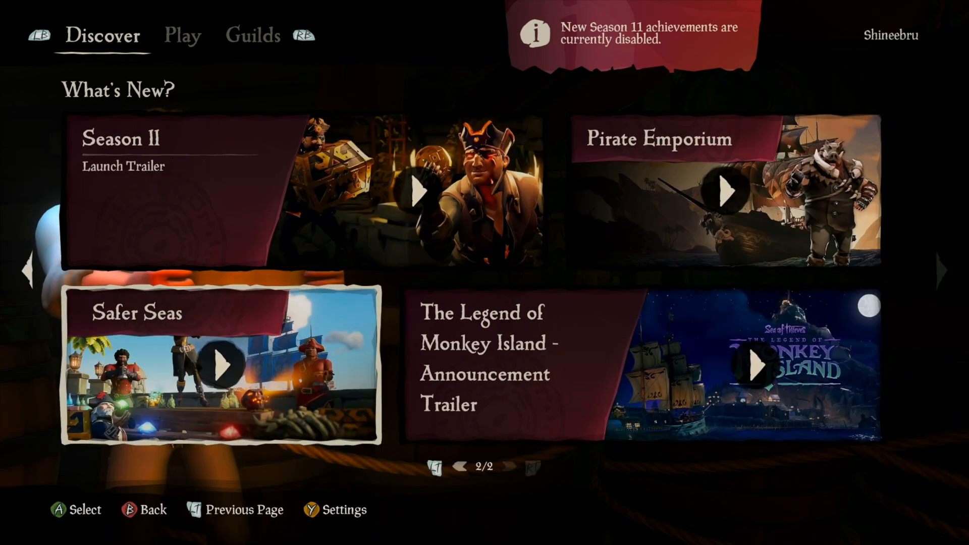